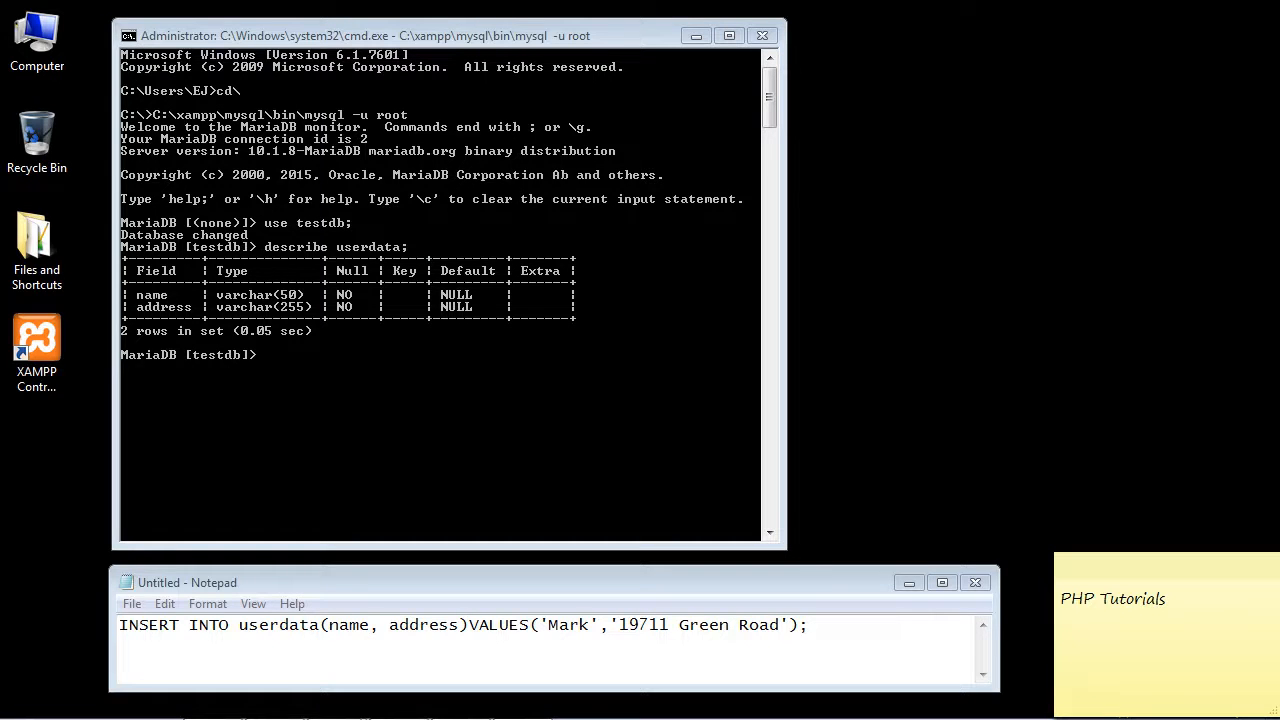
{"action": "mouse_move", "coordinate": [576, 344]}
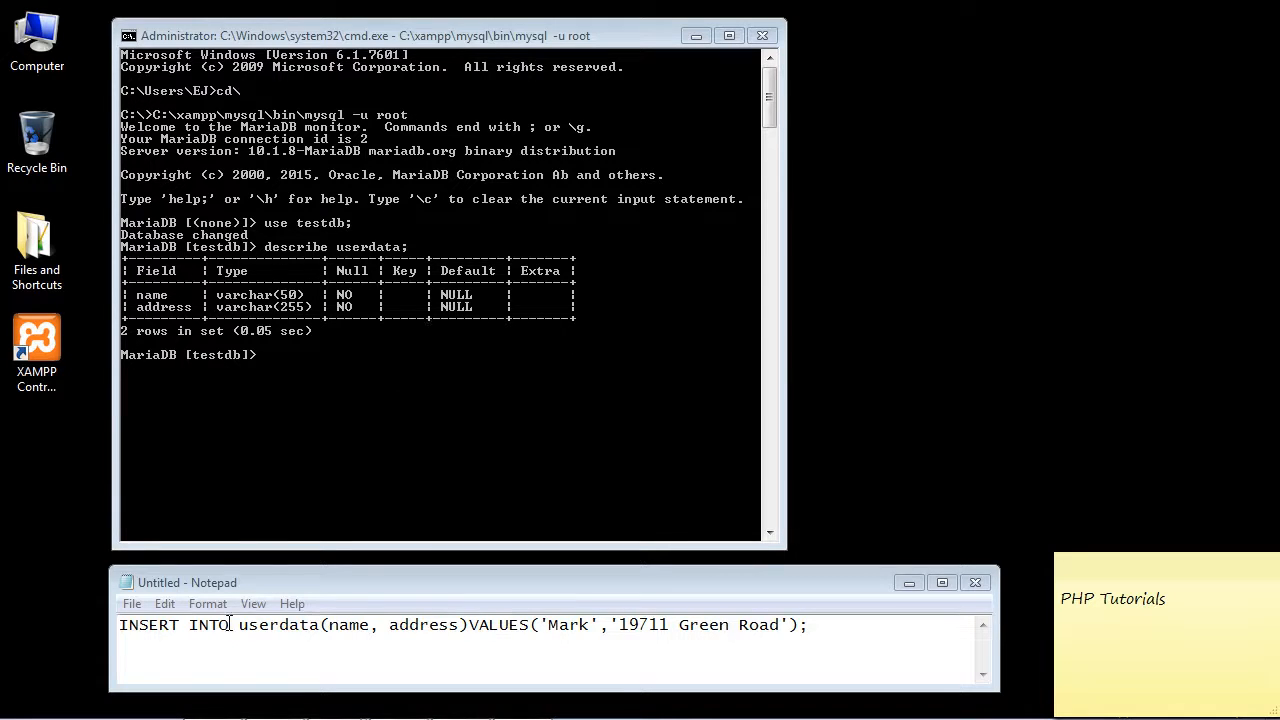
Step: Highlight INSERT INTO and the table name userdata while explaining the statement
{"action": "double_click", "coordinate": [148, 624]}
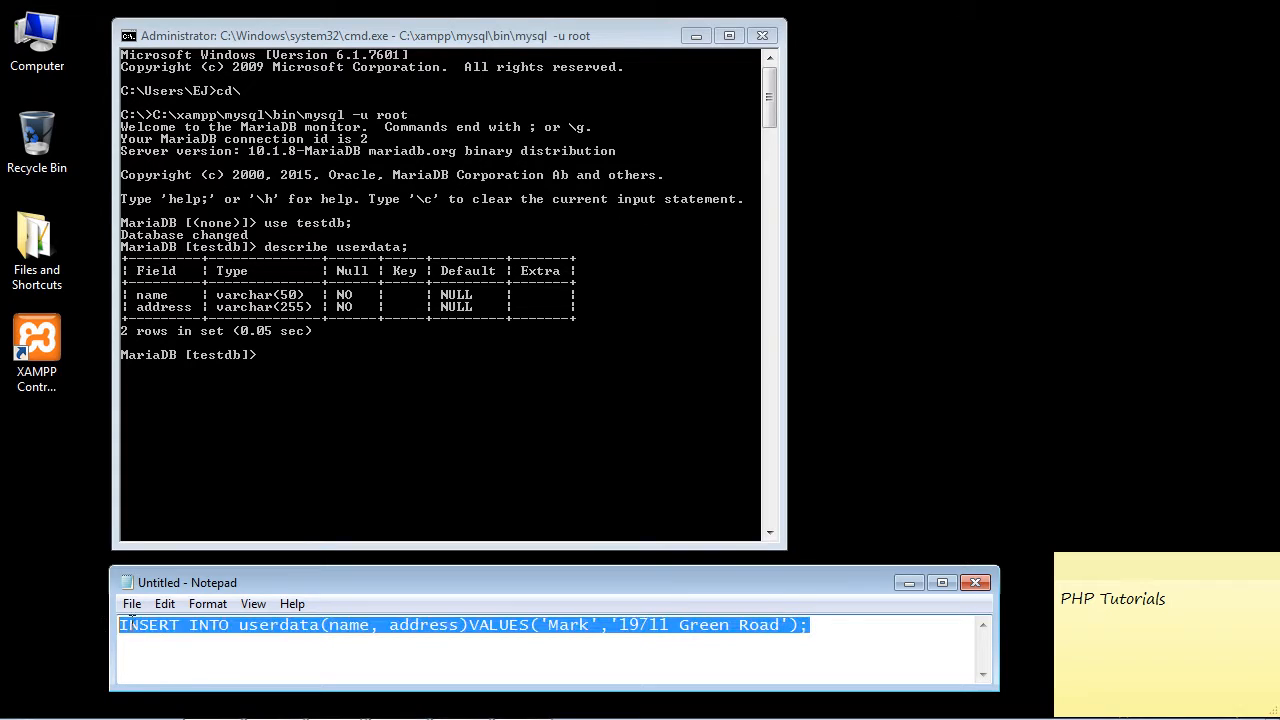
{"action": "double_click", "coordinate": [208, 624]}
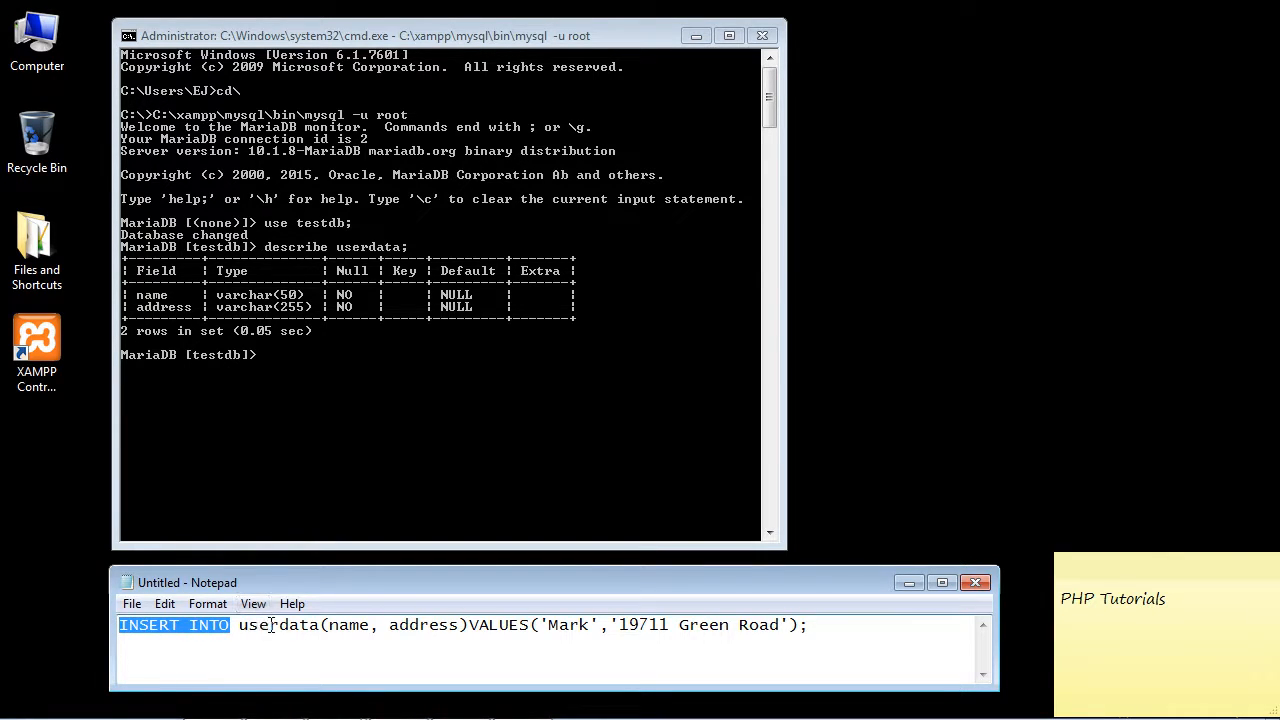
{"action": "left_click", "coordinate": [240, 624]}
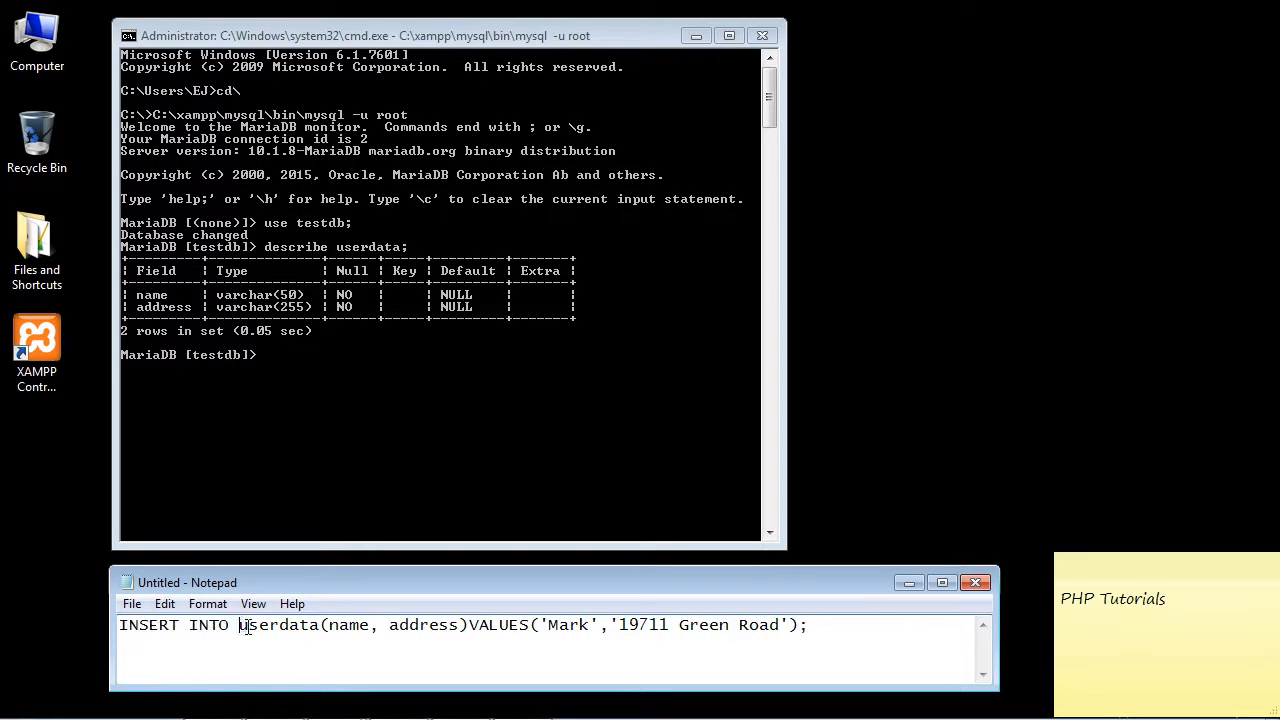
{"action": "double_click", "coordinate": [280, 624]}
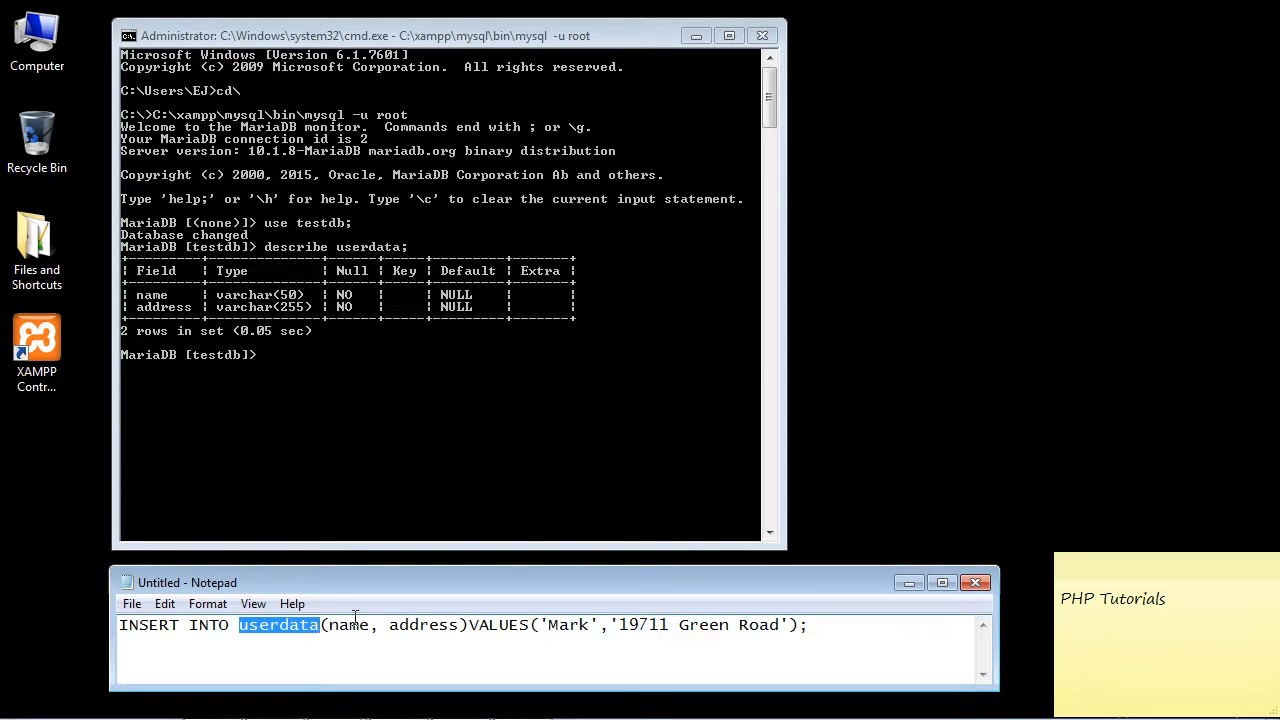
{"action": "mouse_move", "coordinate": [344, 630]}
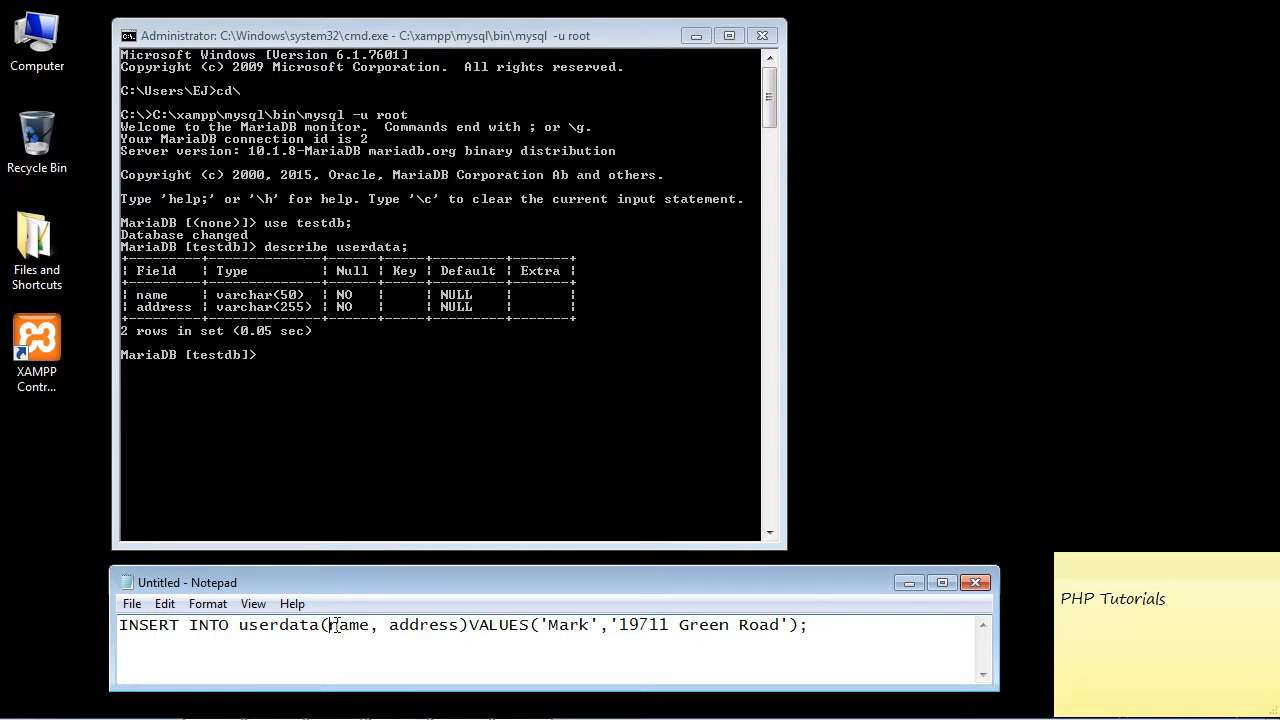
Step: Highlight the name column, the VALUES keyword and the value Mark in the statement
{"action": "double_click", "coordinate": [344, 624]}
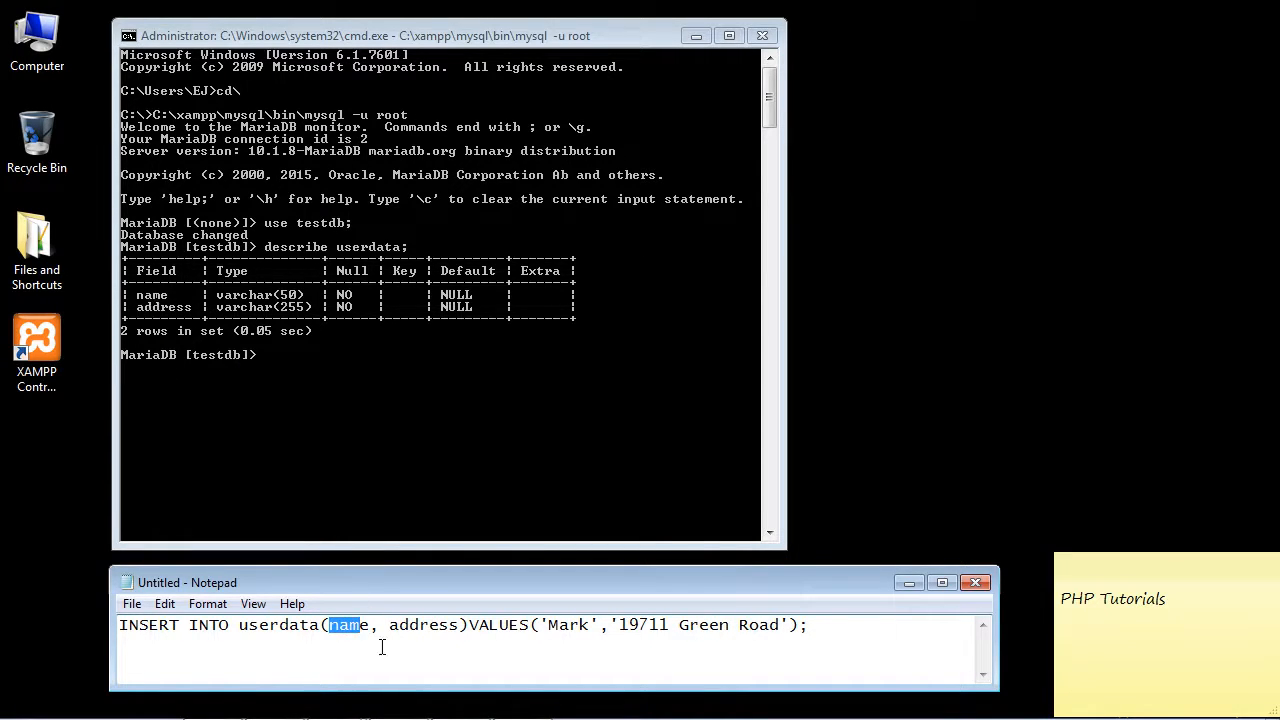
{"action": "left_click", "coordinate": [368, 624]}
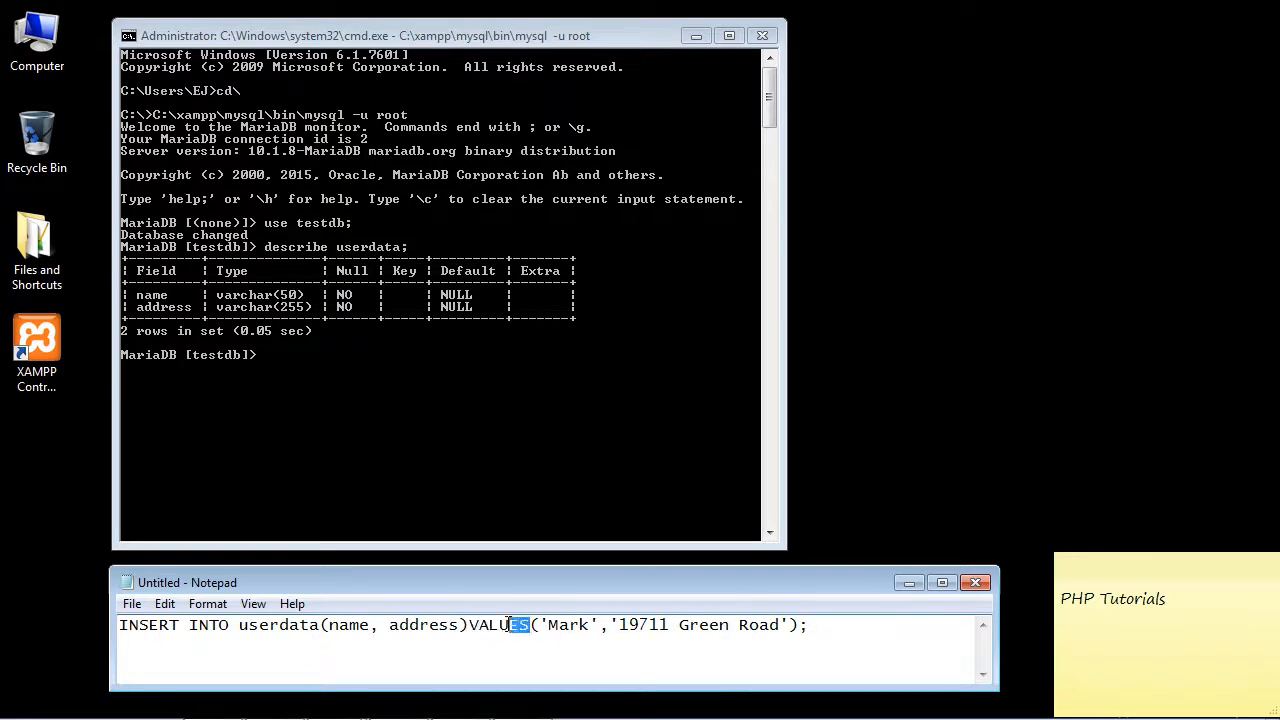
{"action": "double_click", "coordinate": [500, 624]}
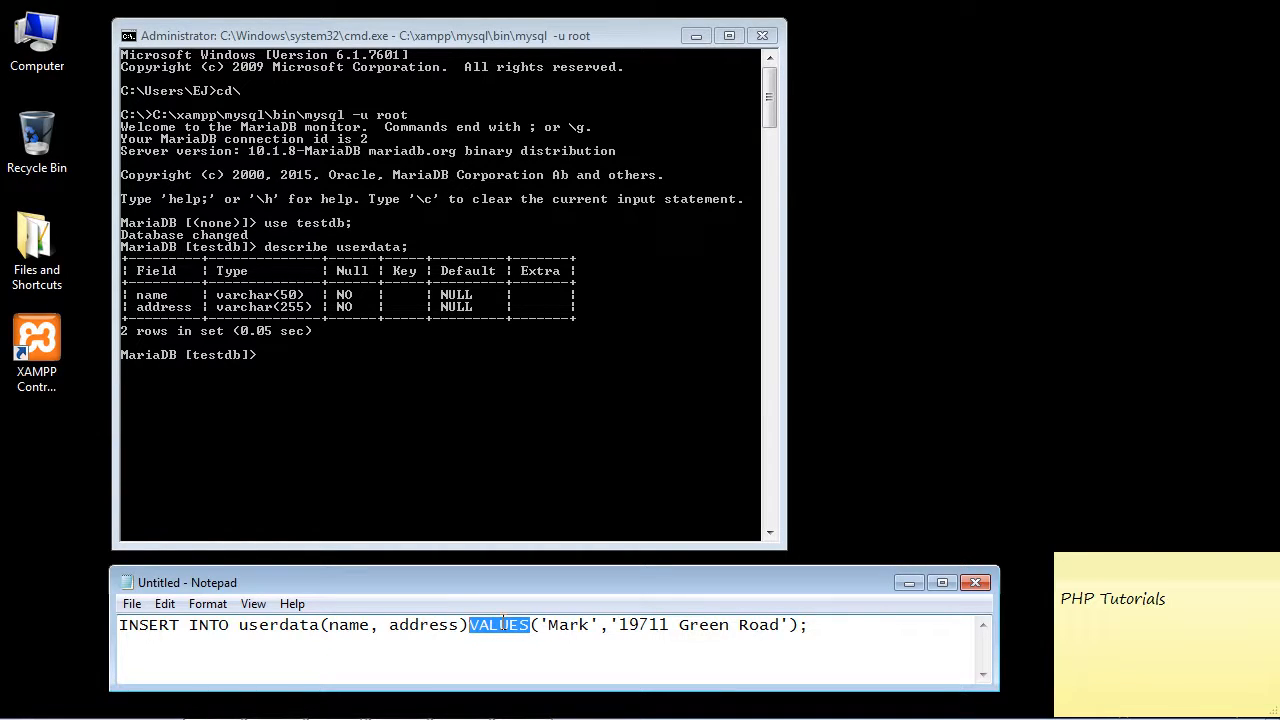
{"action": "double_click", "coordinate": [568, 624]}
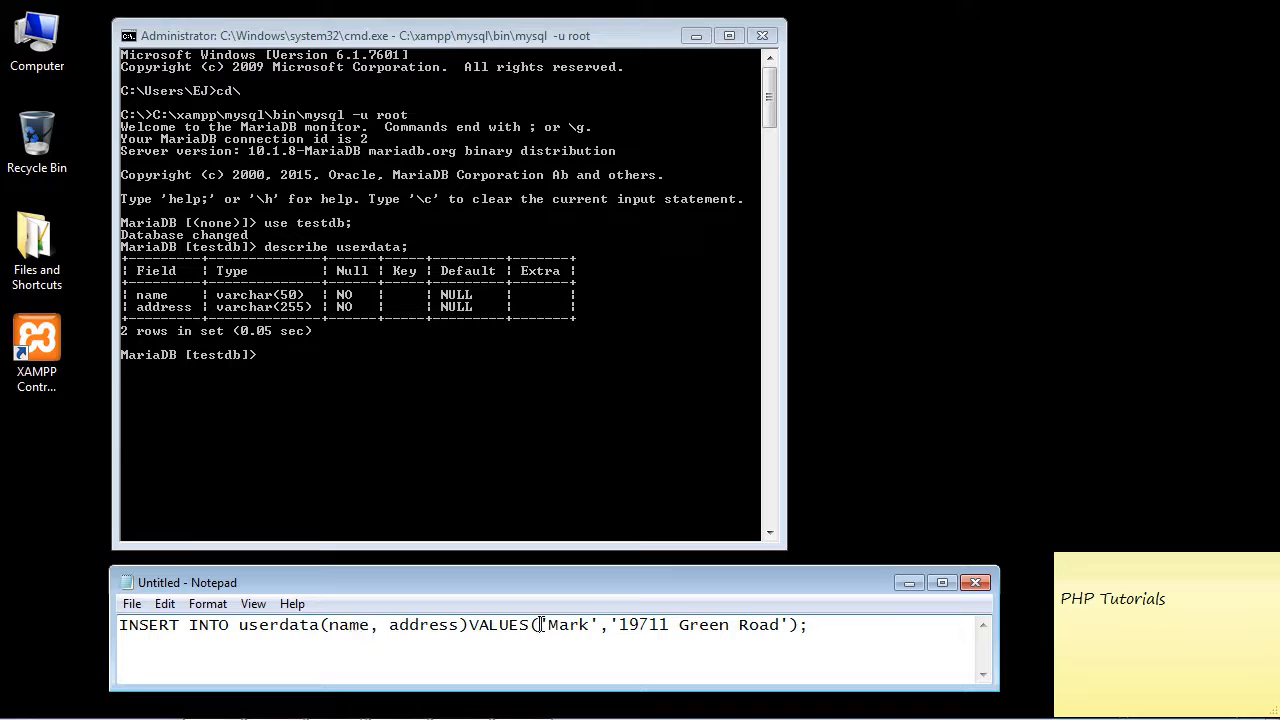
{"action": "double_click", "coordinate": [568, 624]}
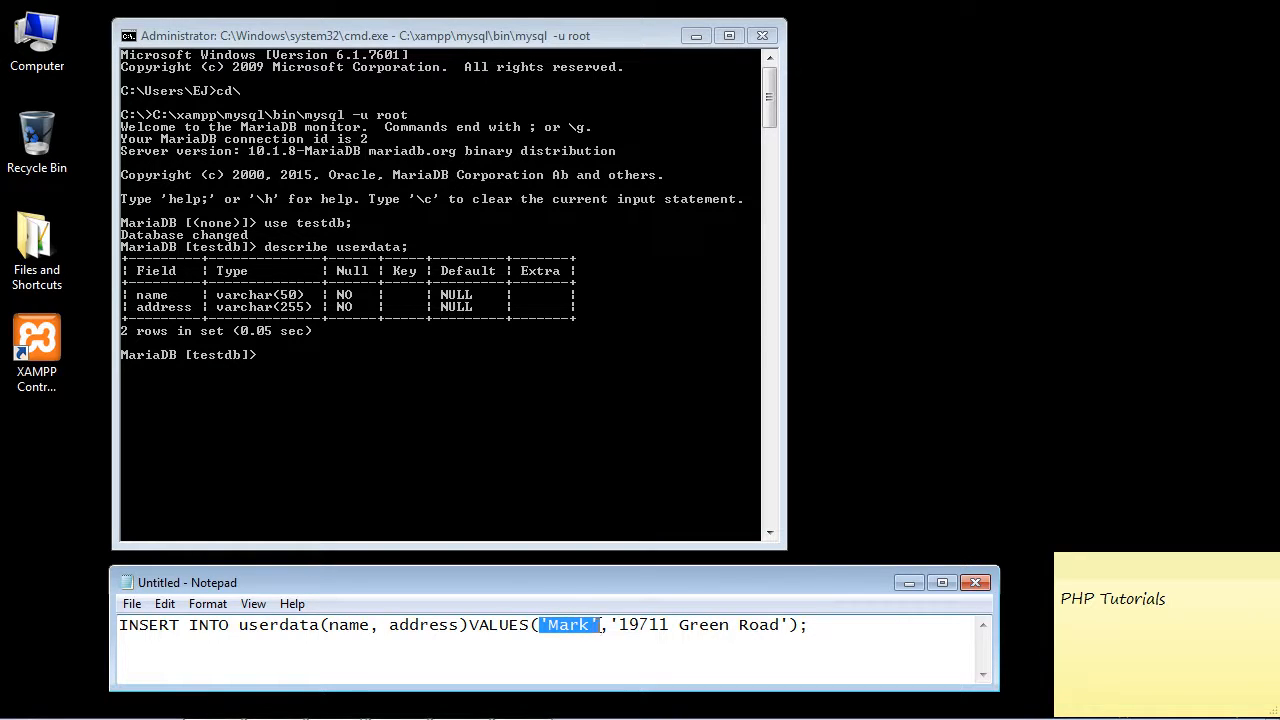
{"action": "double_click", "coordinate": [396, 624]}
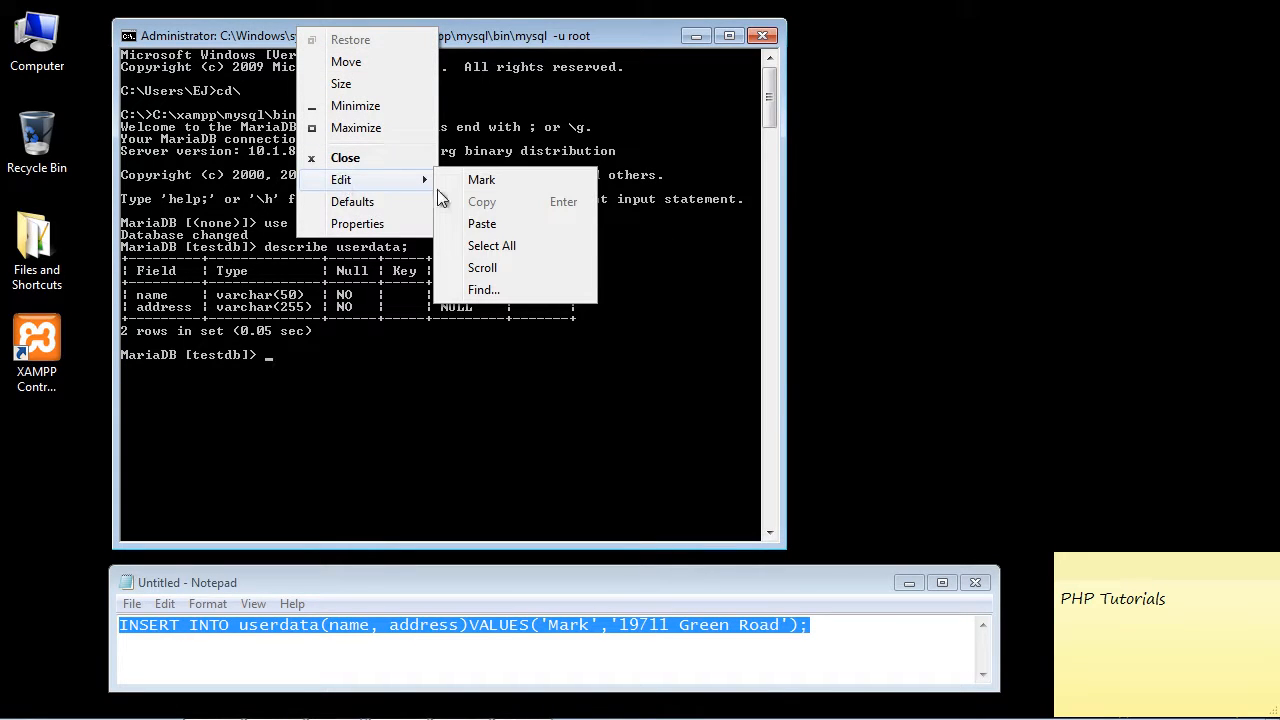
{"action": "left_click", "coordinate": [482, 224]}
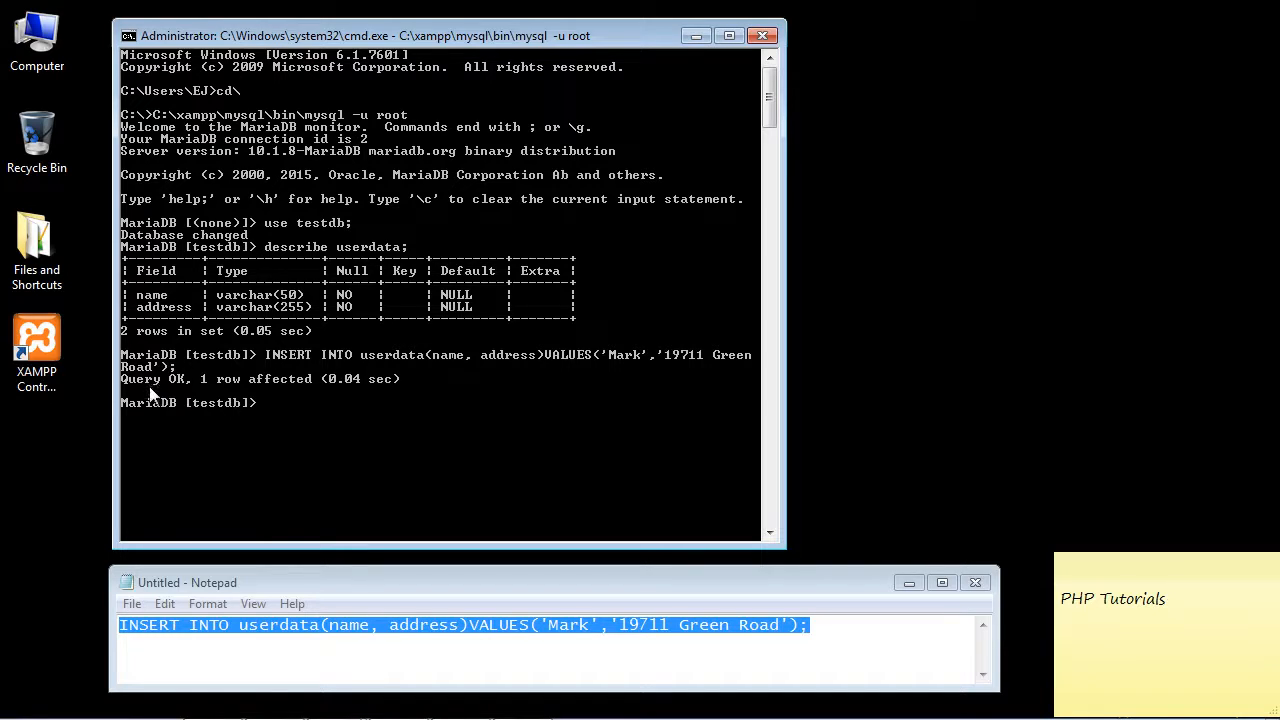
{"action": "mouse_move", "coordinate": [260, 396]}
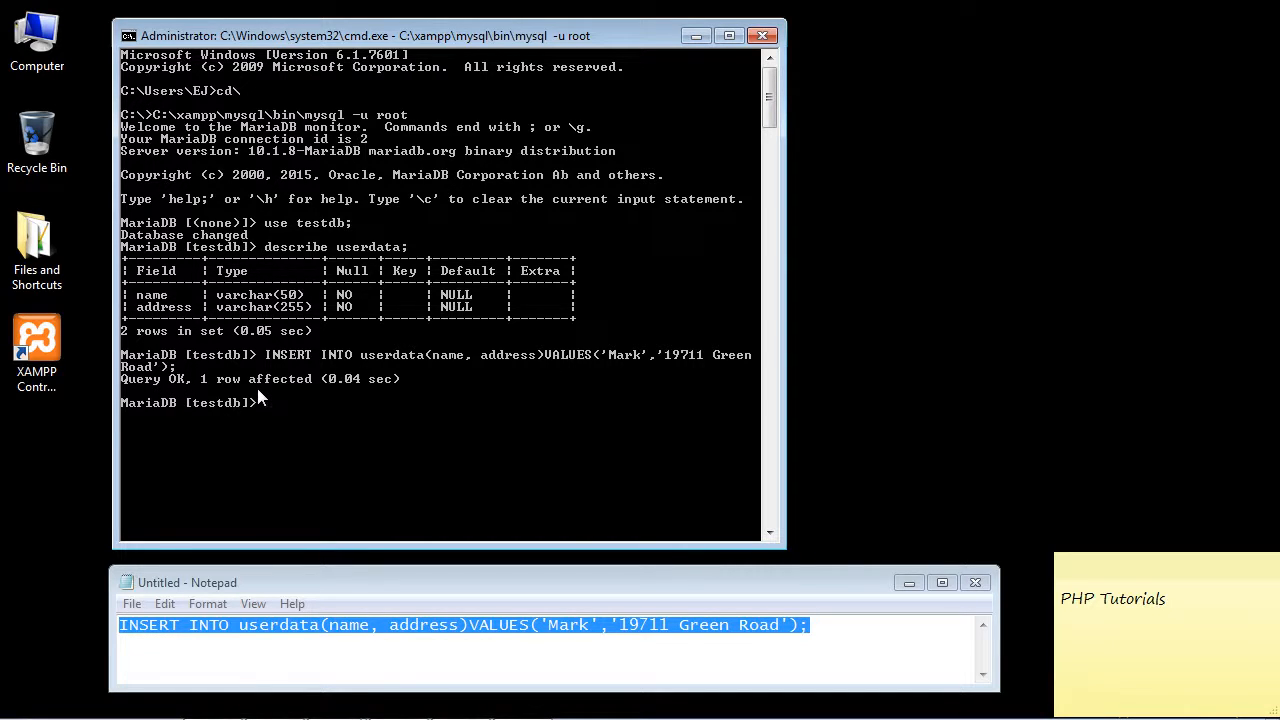
{"action": "type", "text": "select"}
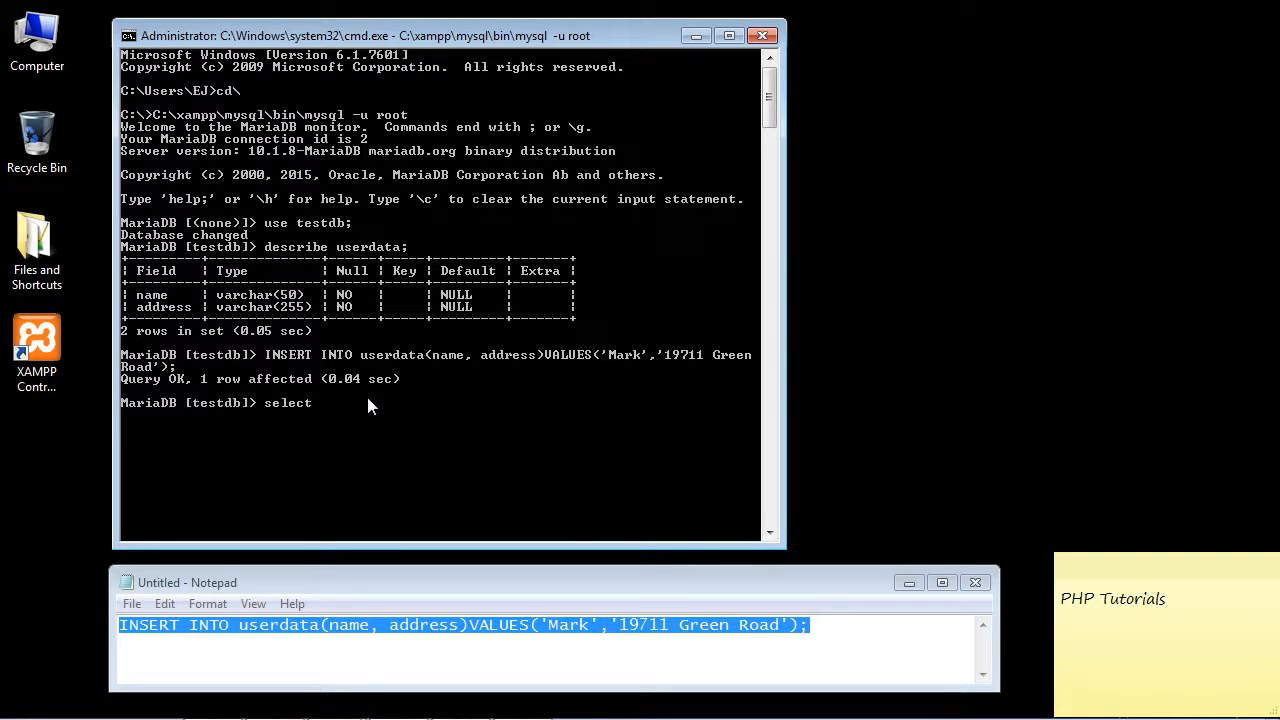
{"action": "type", "text": "*"}
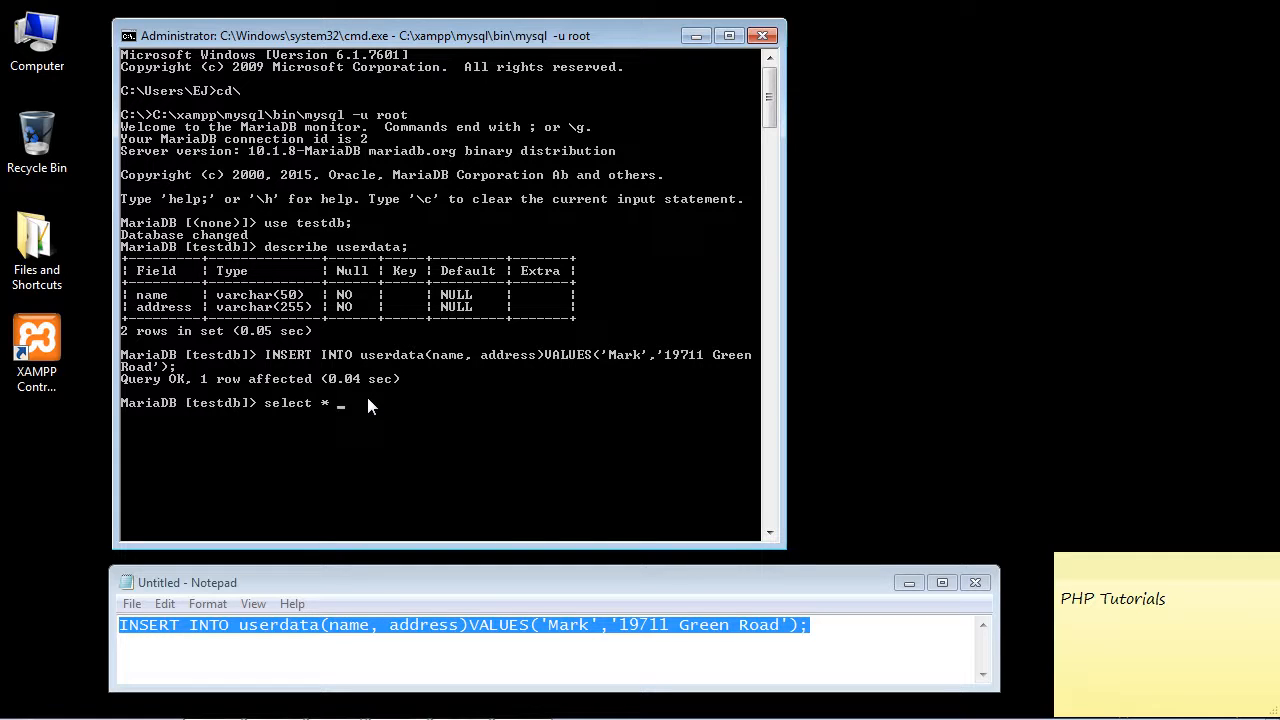
{"action": "type", "text": "F"}
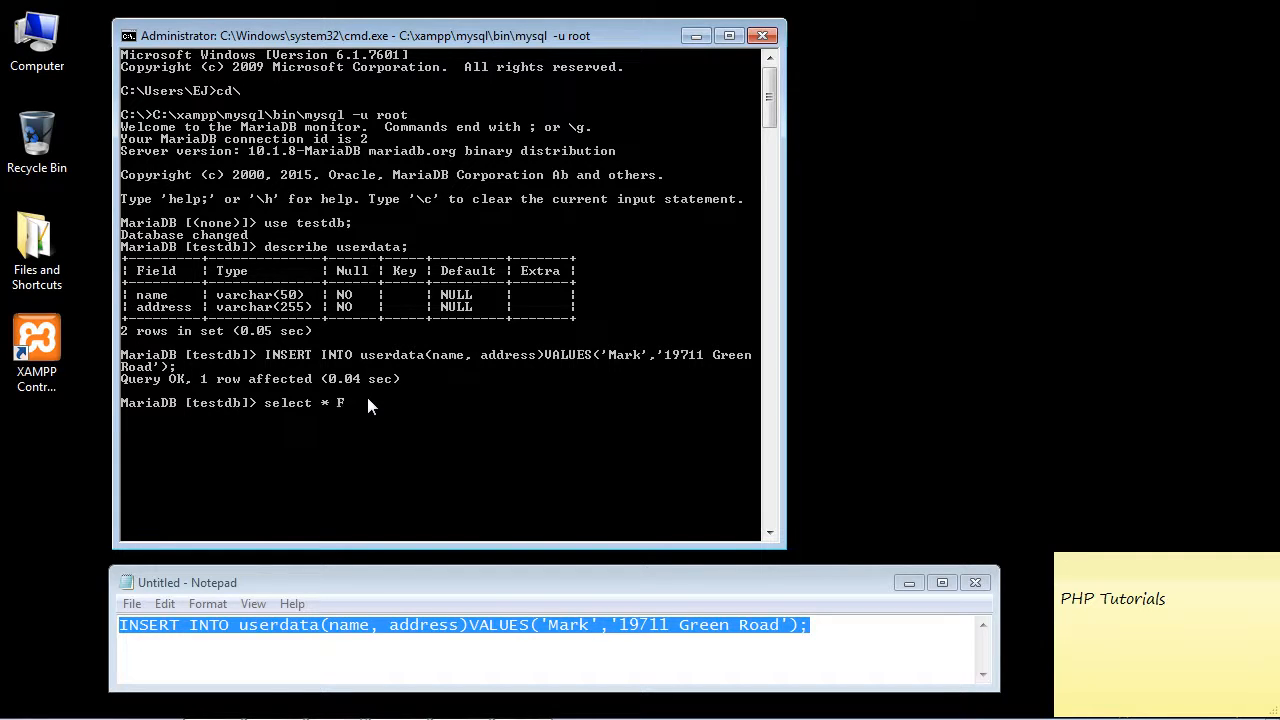
{"action": "type", "text": "ROM"}
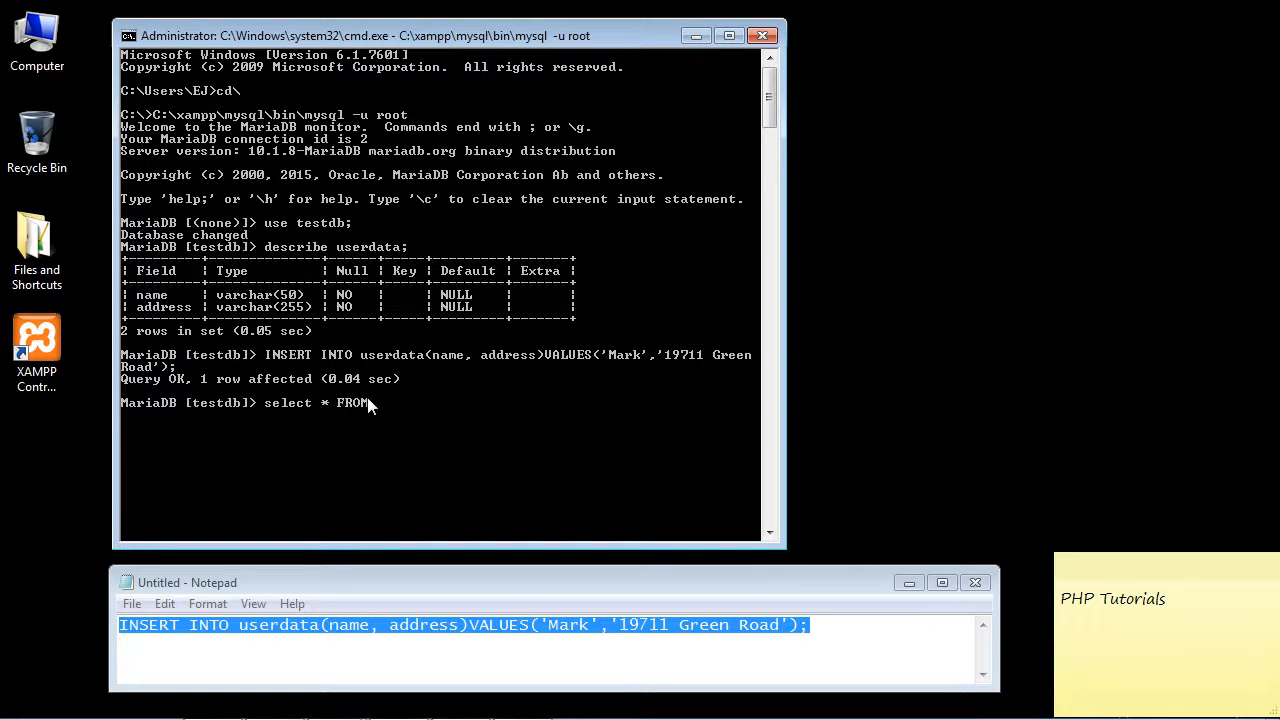
{"action": "type", "text": "userdata"}
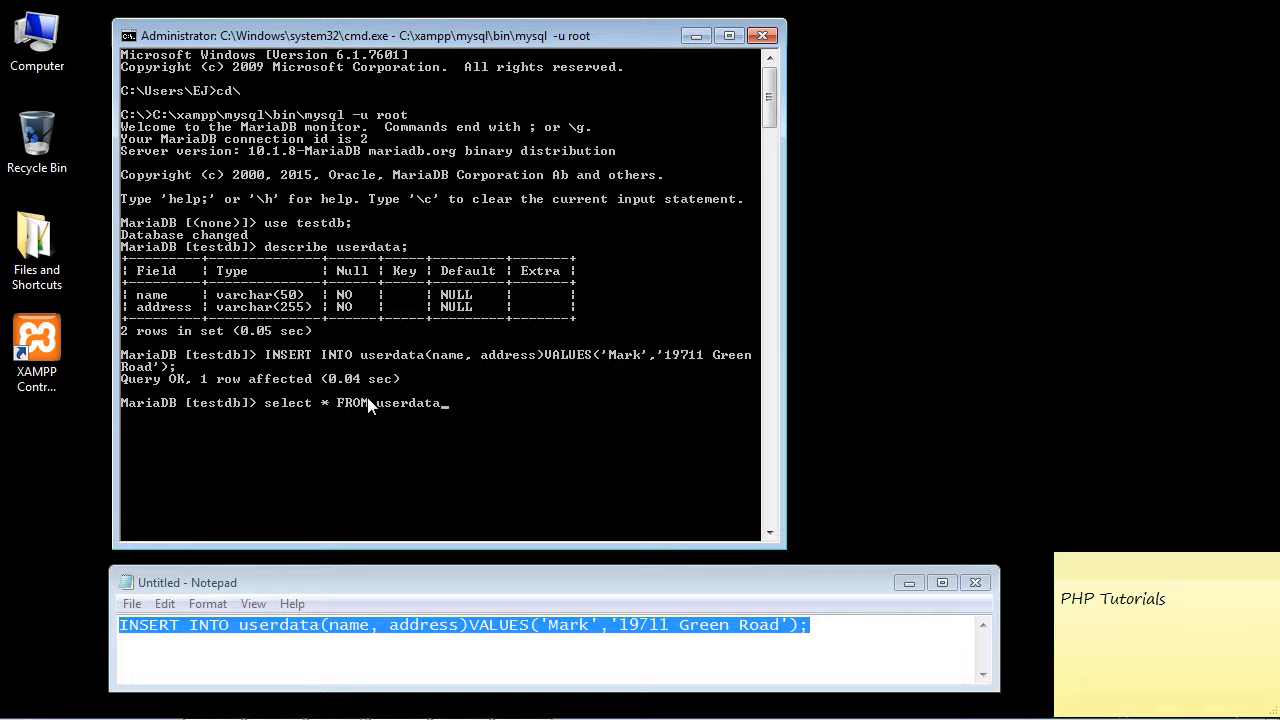
{"action": "key", "text": "Return"}
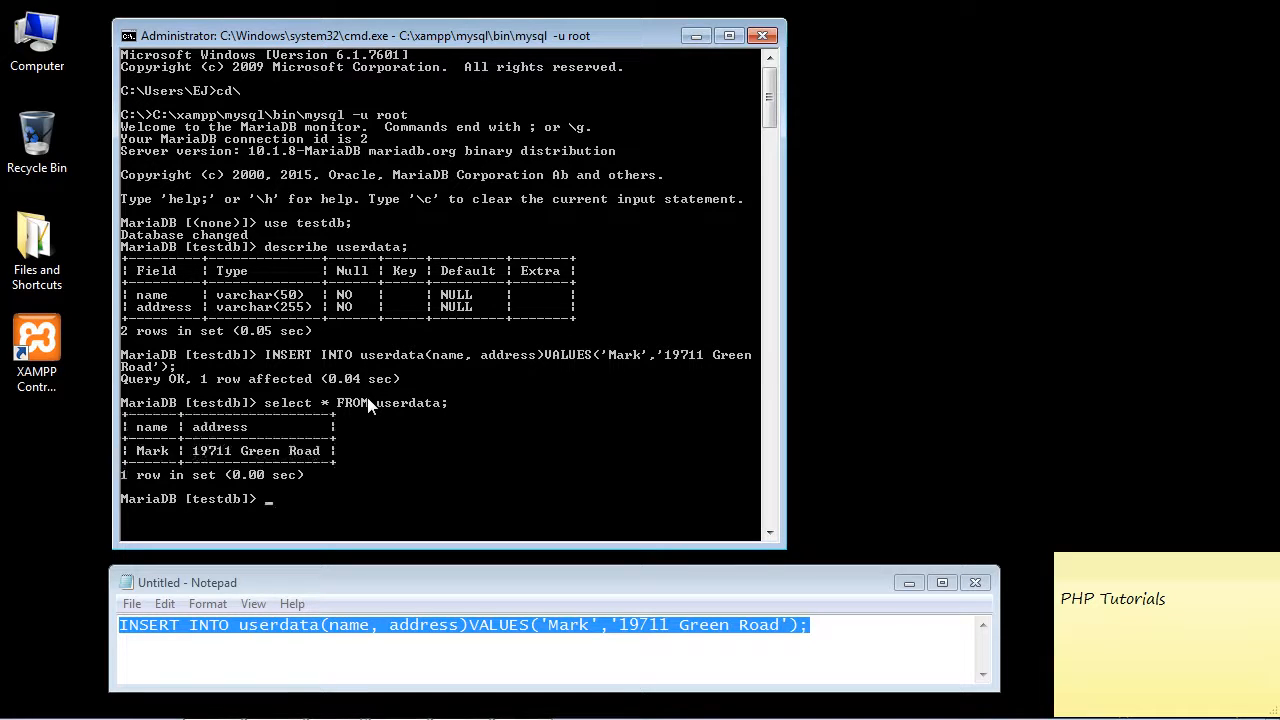
{"action": "mouse_move", "coordinate": [280, 460]}
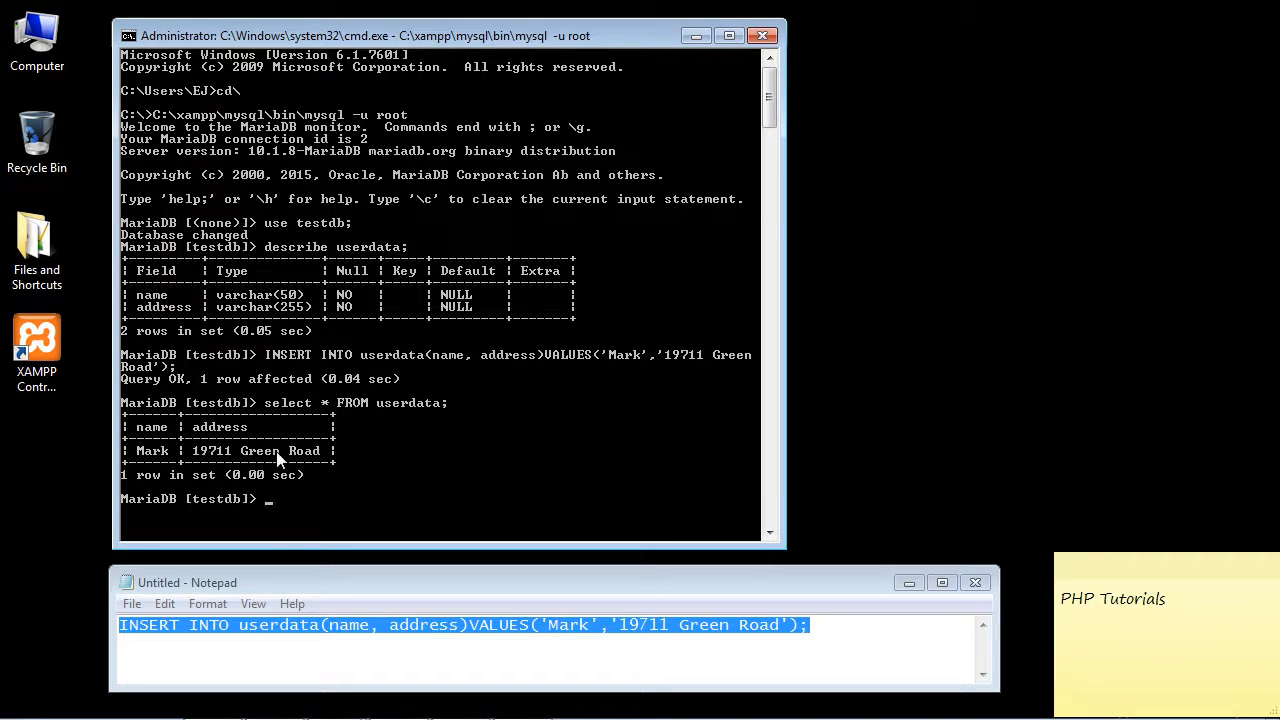
{"action": "mouse_move", "coordinate": [710, 610]}
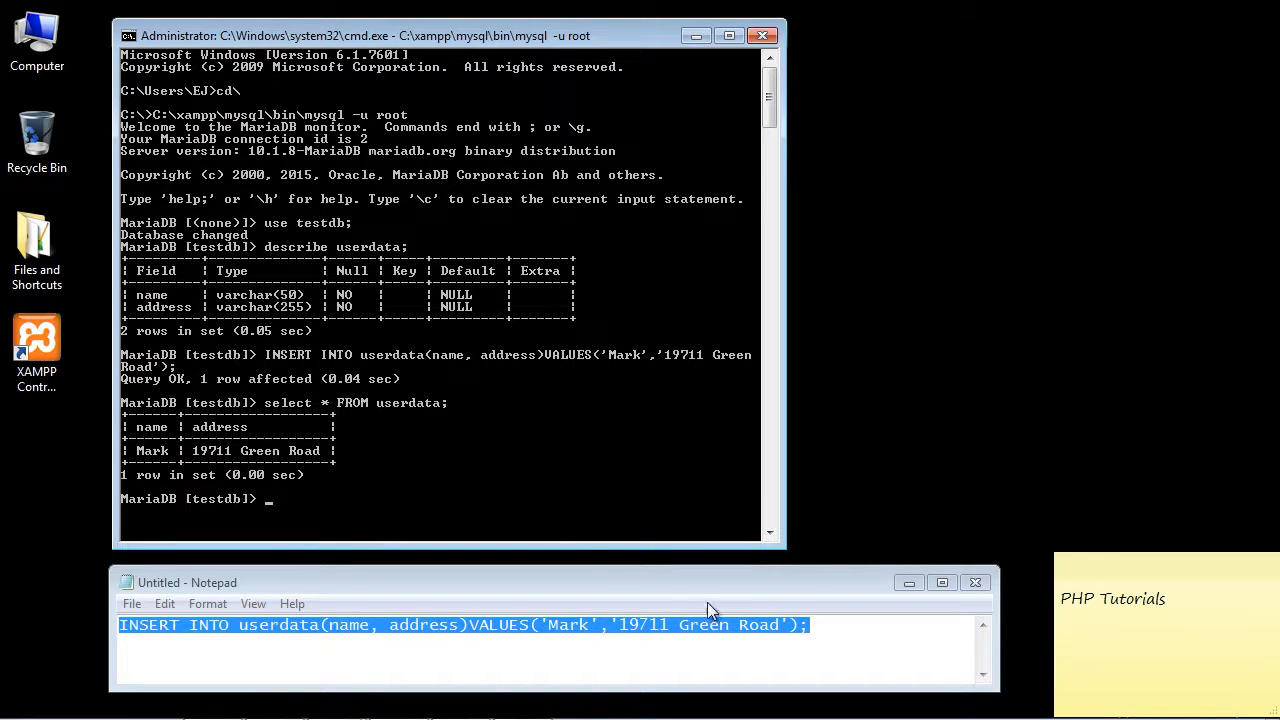
Step: Add "sarah" after '19711 Green Road' in the VALUES list and highlight it
{"action": "left_click", "coordinate": [820, 624]}
{"action": "type", "text": ", \"sarah"}
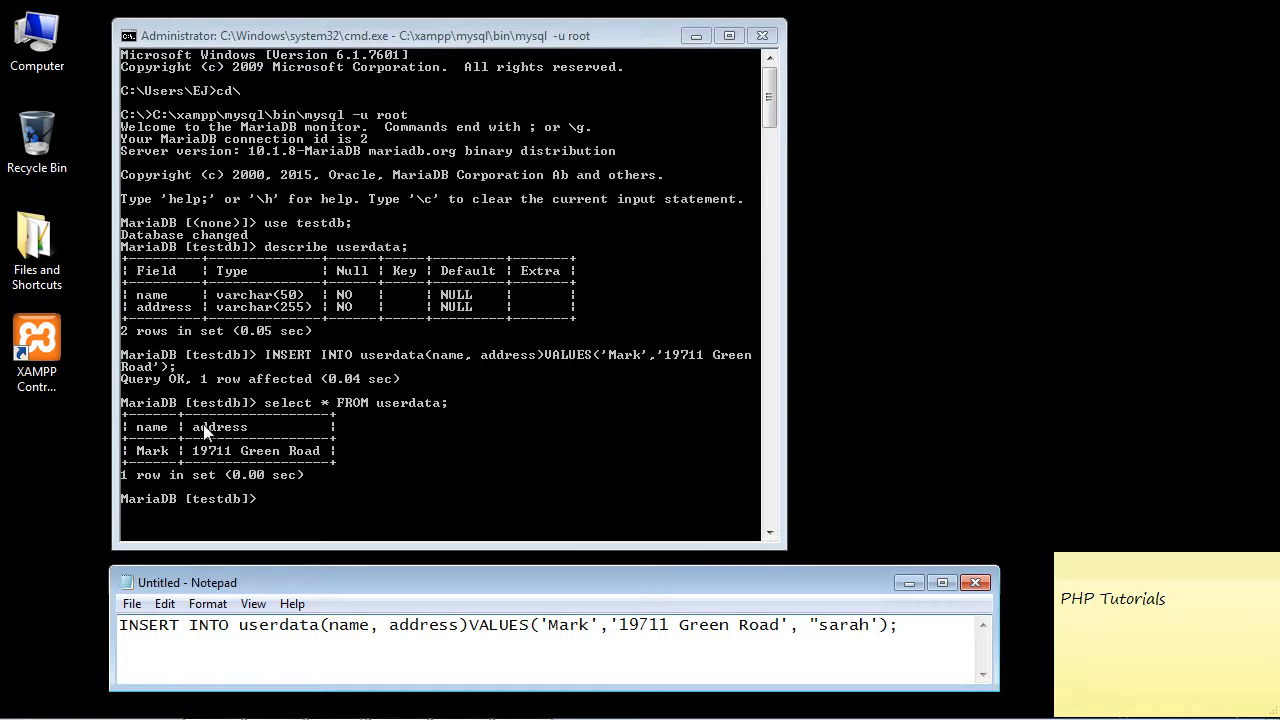
{"action": "mouse_move", "coordinate": [424, 516]}
{"action": "type", "text": "'"}
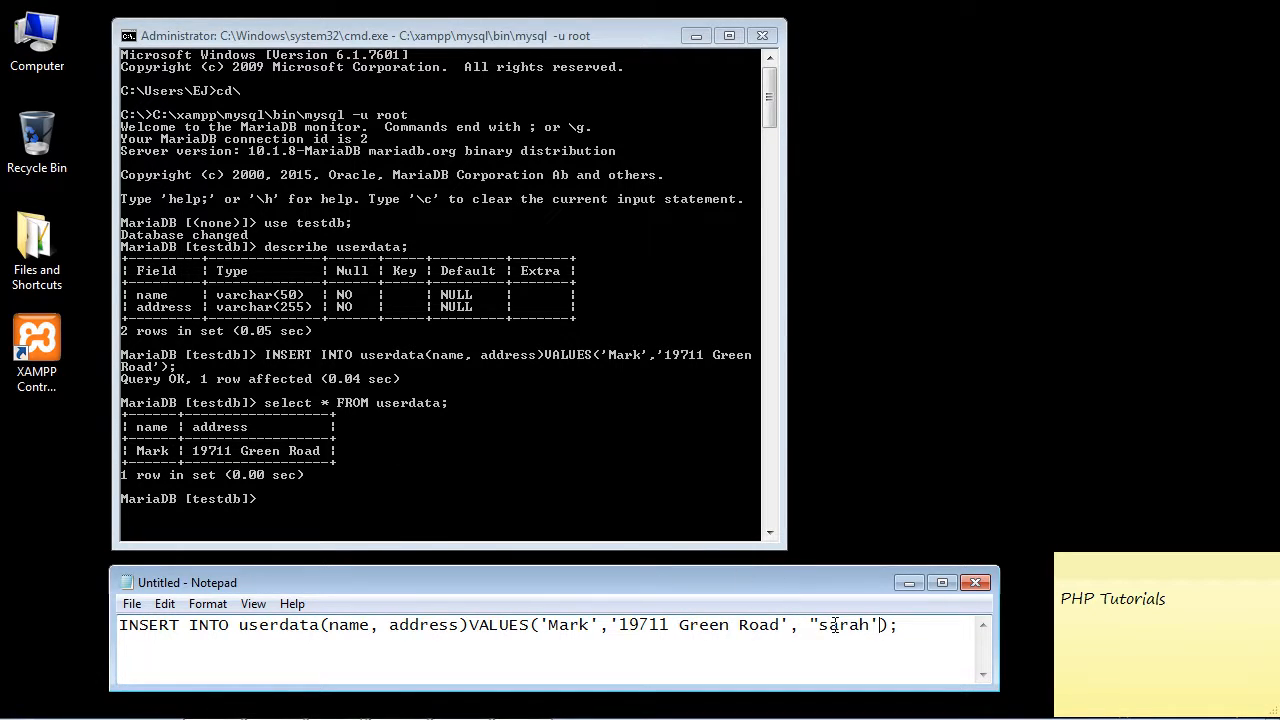
{"action": "double_click", "coordinate": [844, 624]}
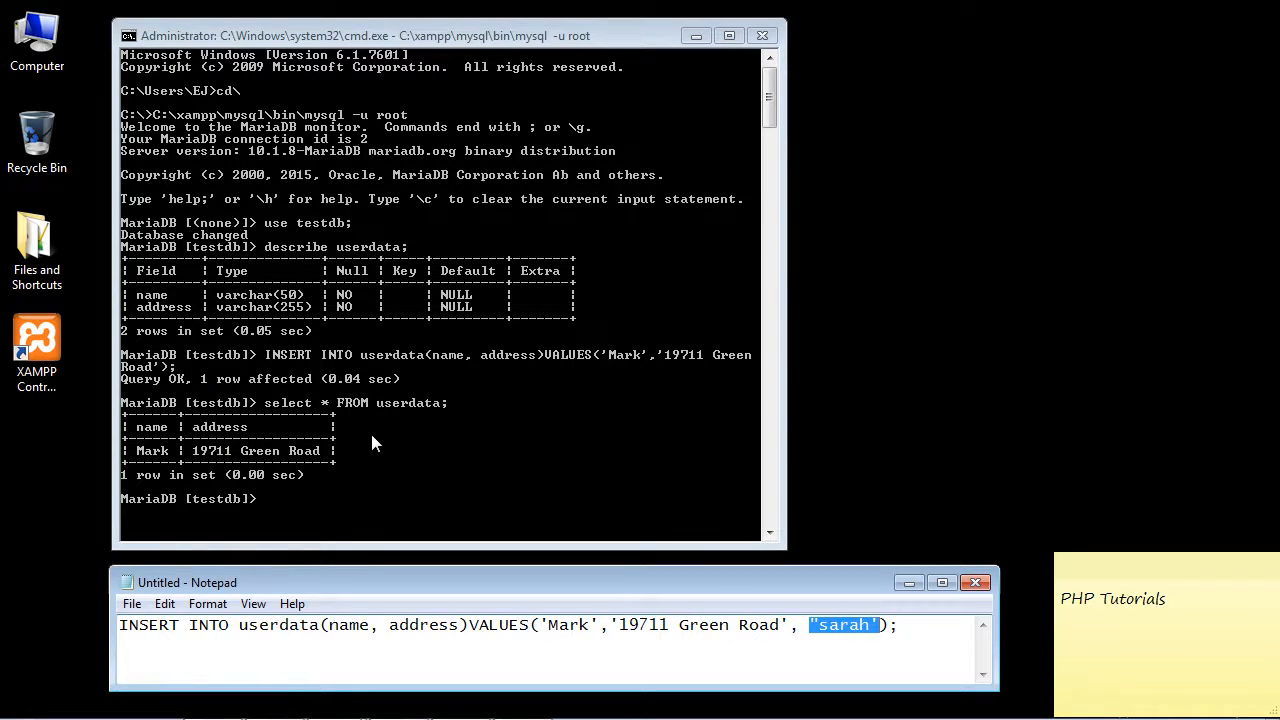
{"action": "mouse_move", "coordinate": [358, 440]}
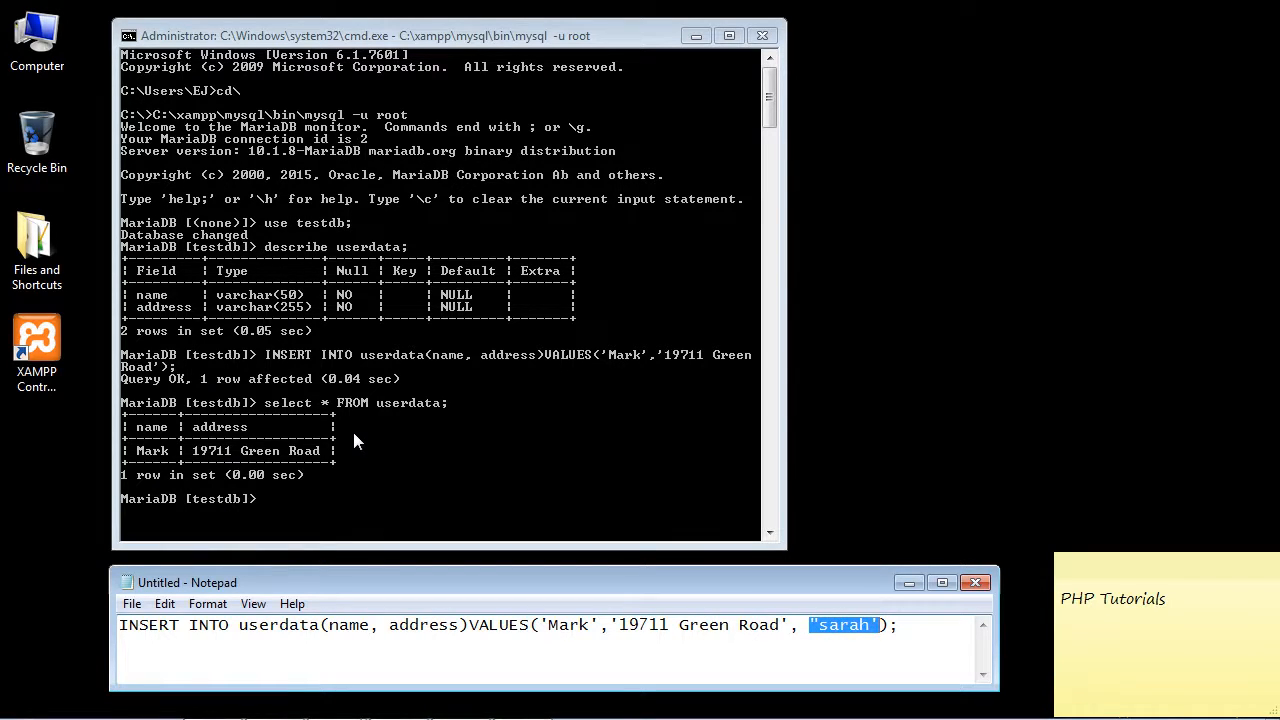
{"action": "mouse_move", "coordinate": [348, 436]}
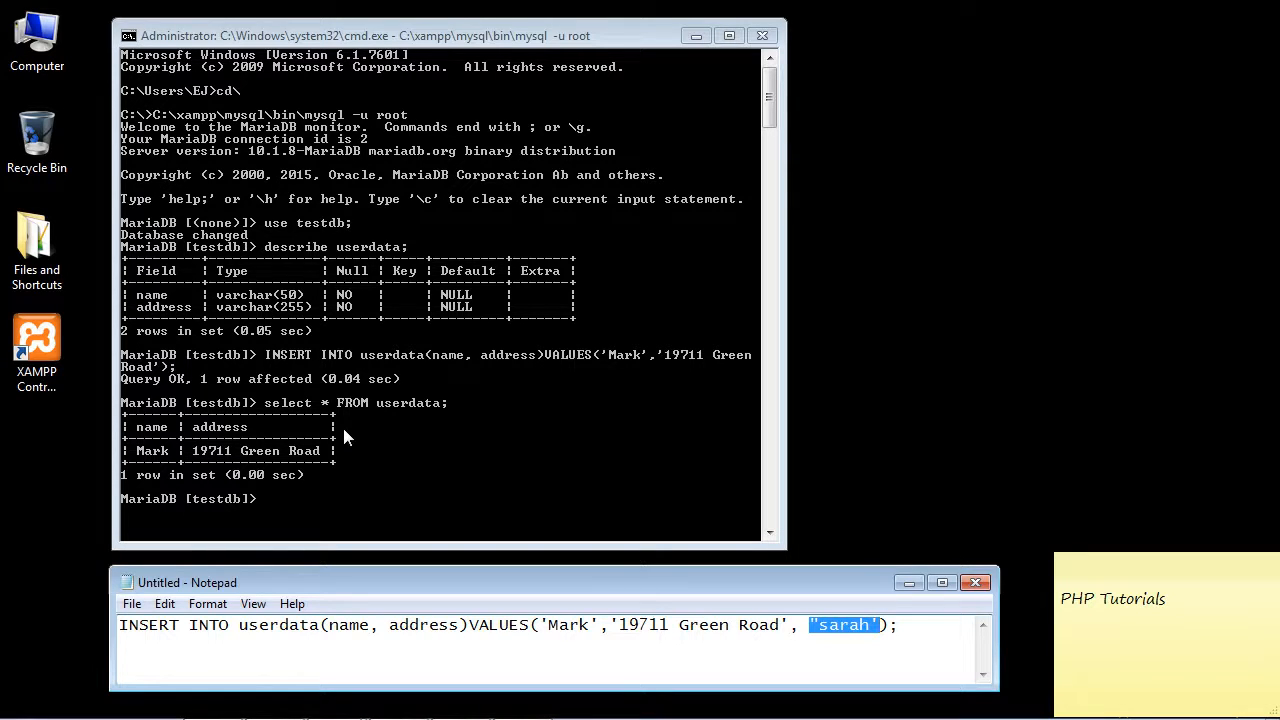